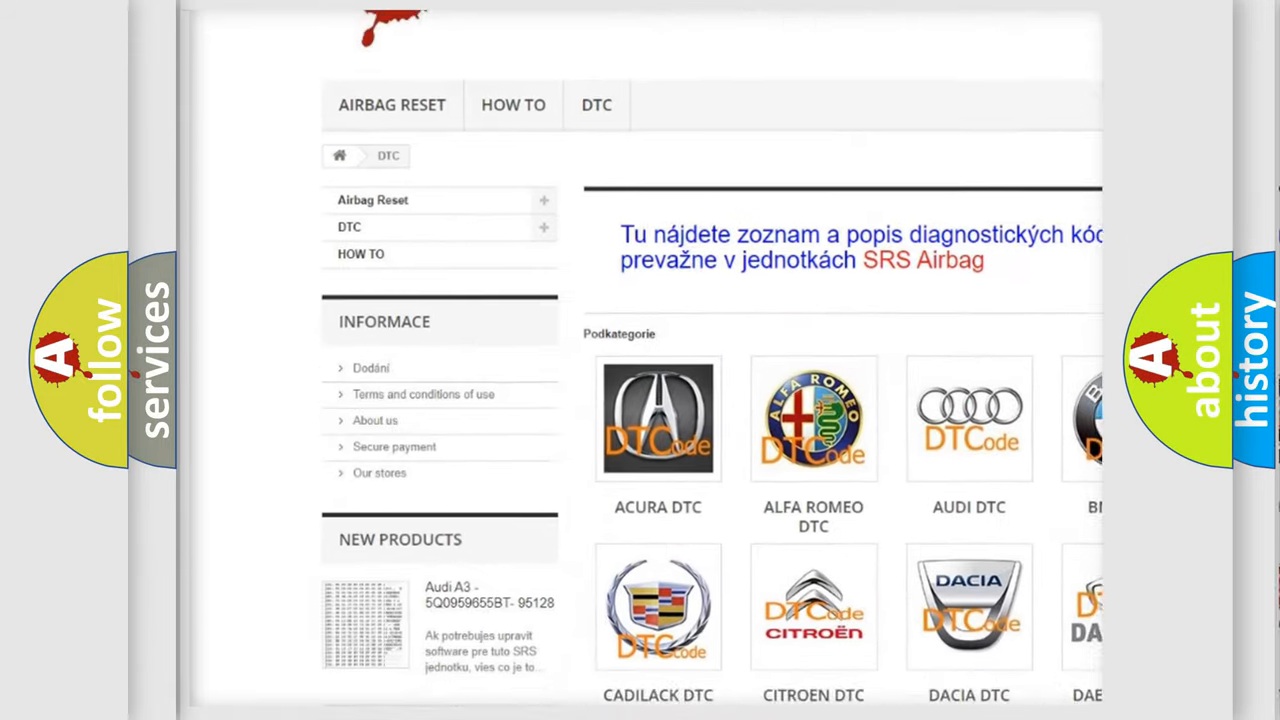
{"action": "scroll", "scroll_direction": "down", "scroll_amount": 3}
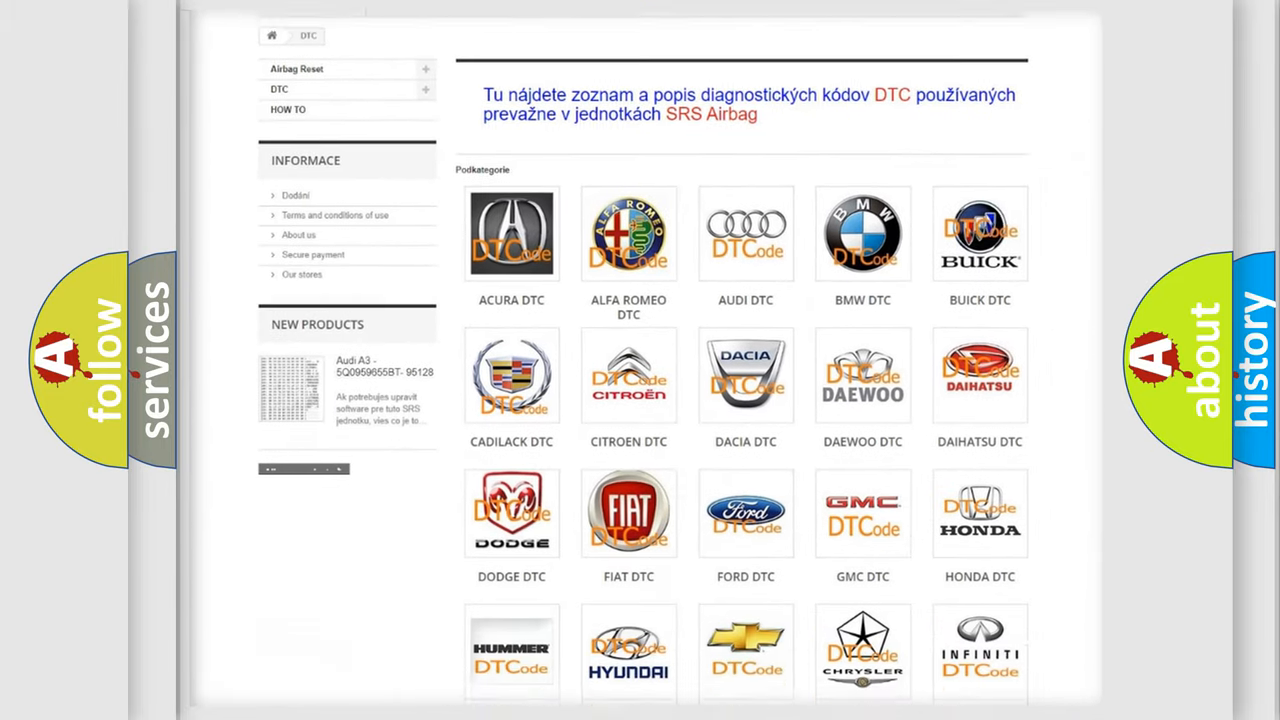
{"action": "scroll", "scroll_direction": "down", "scroll_amount": 3}
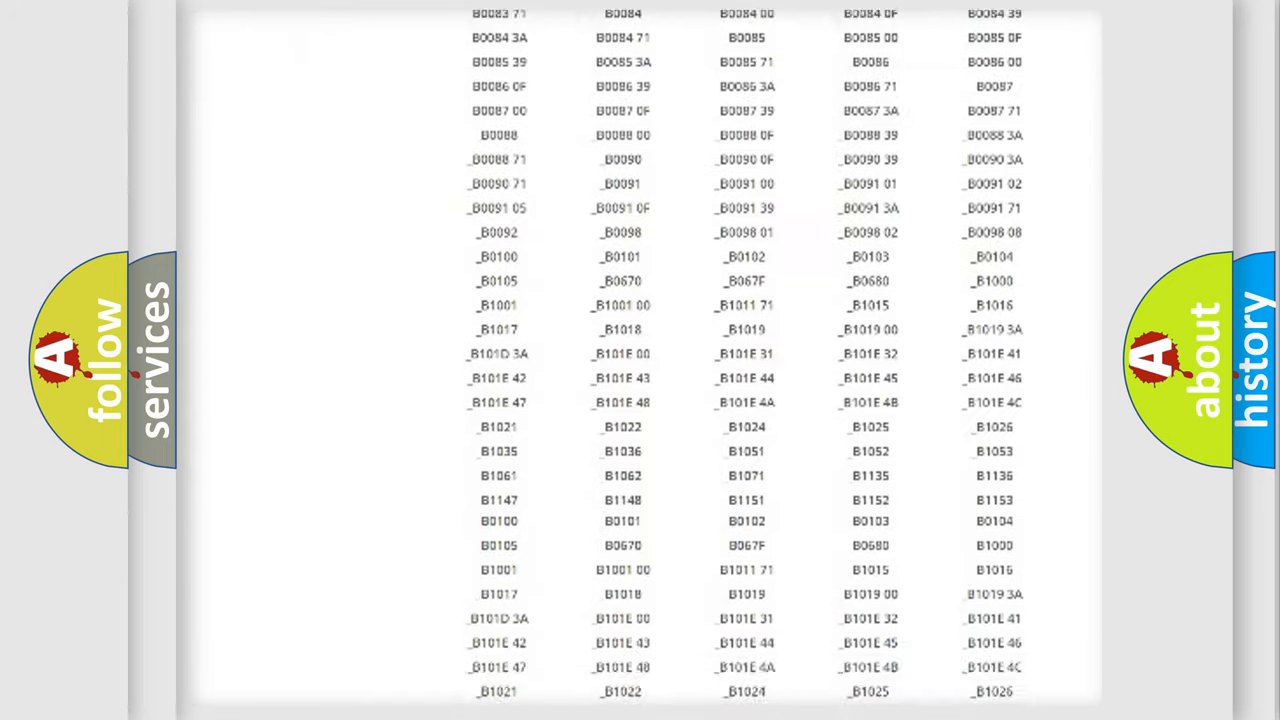
{"action": "scroll", "scroll_direction": "down", "scroll_amount": 3}
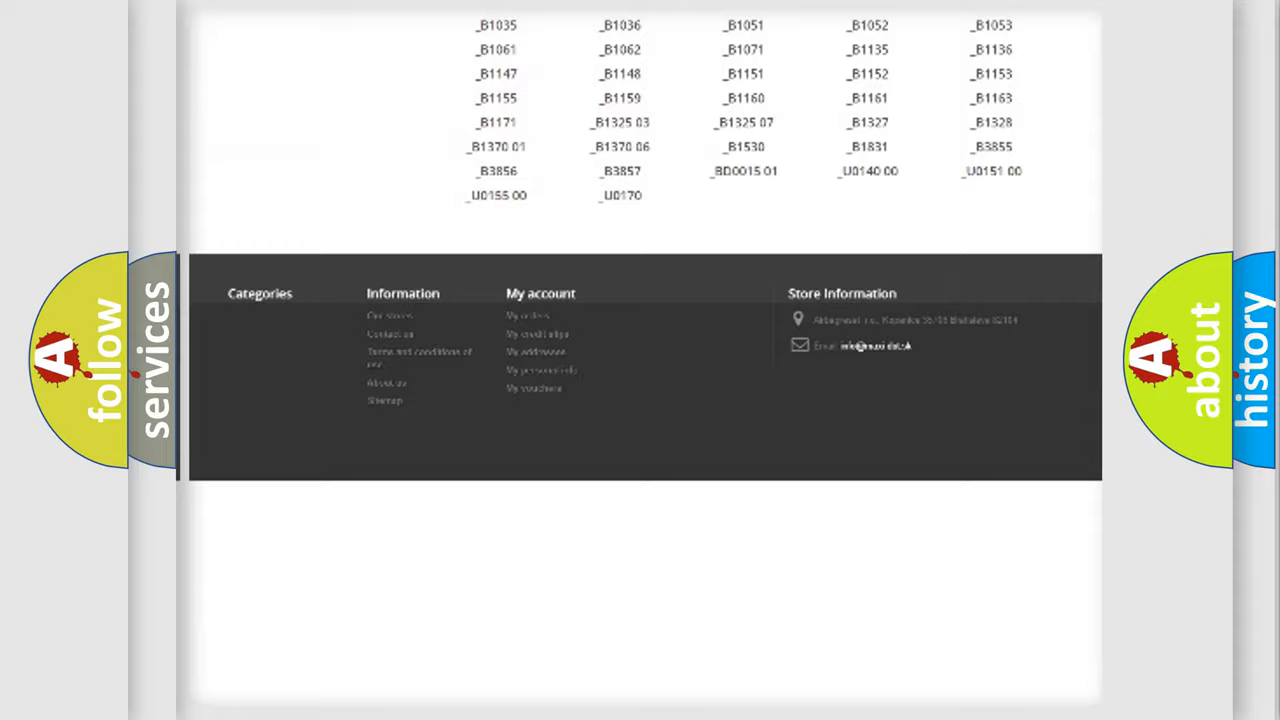